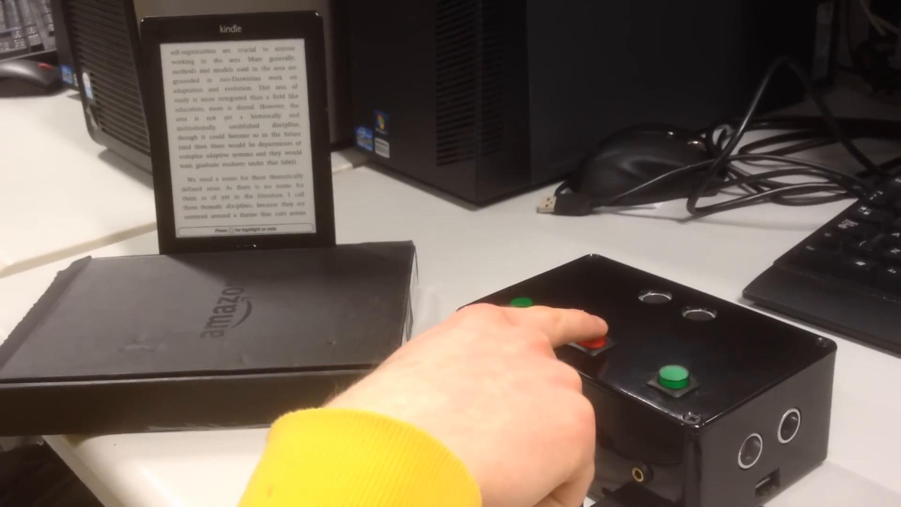
left_click(597, 344)
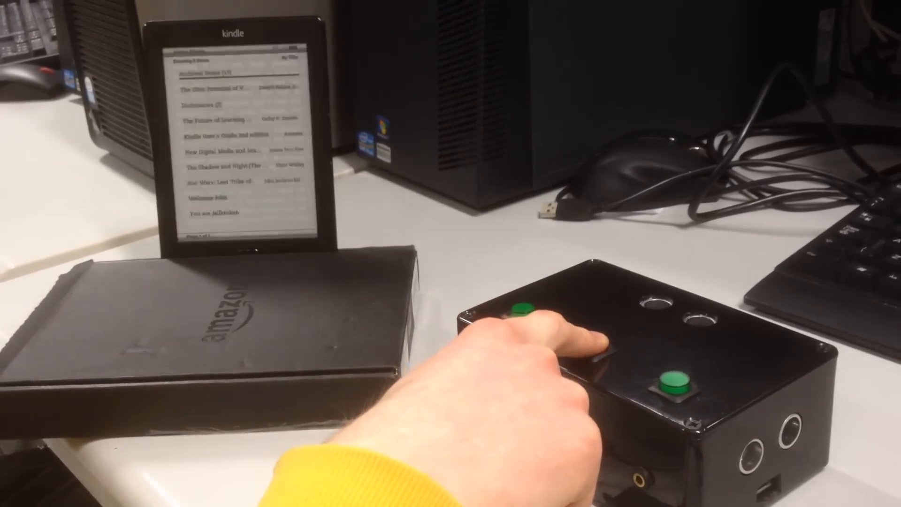
left_click(522, 308)
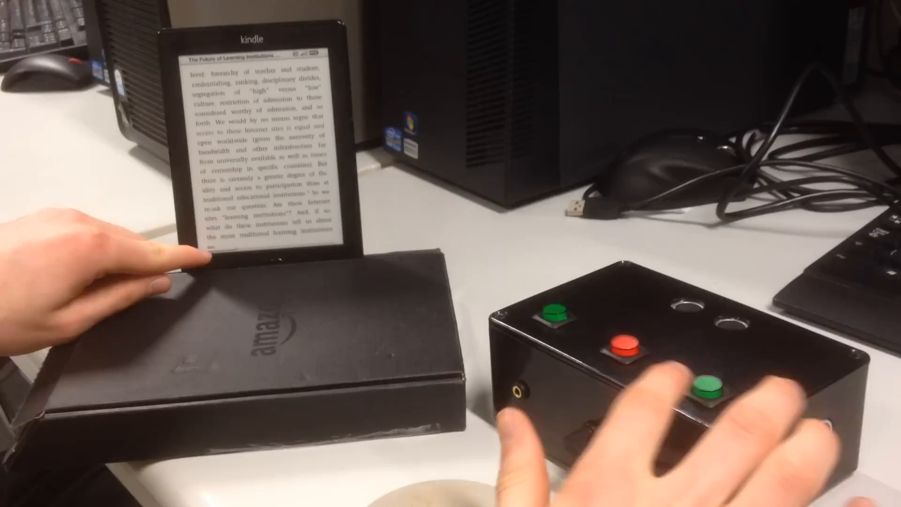
left_click(712, 388)
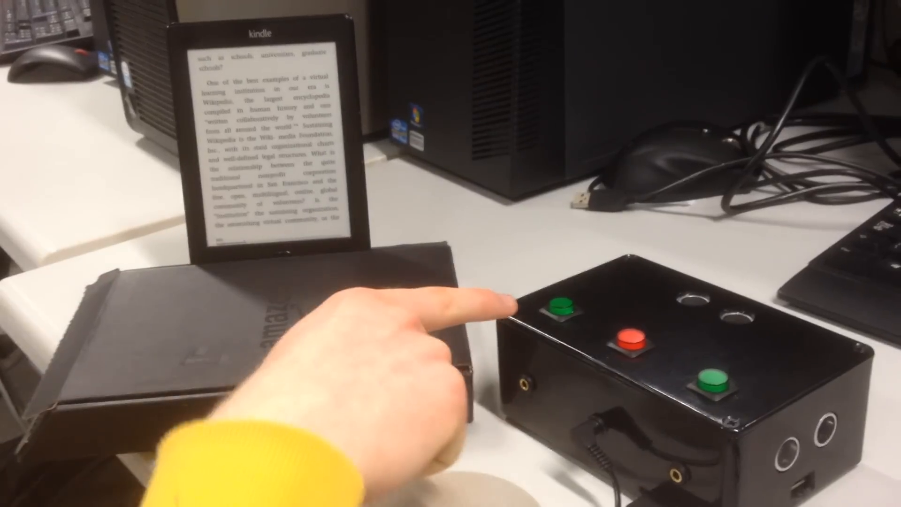
left_click(563, 310)
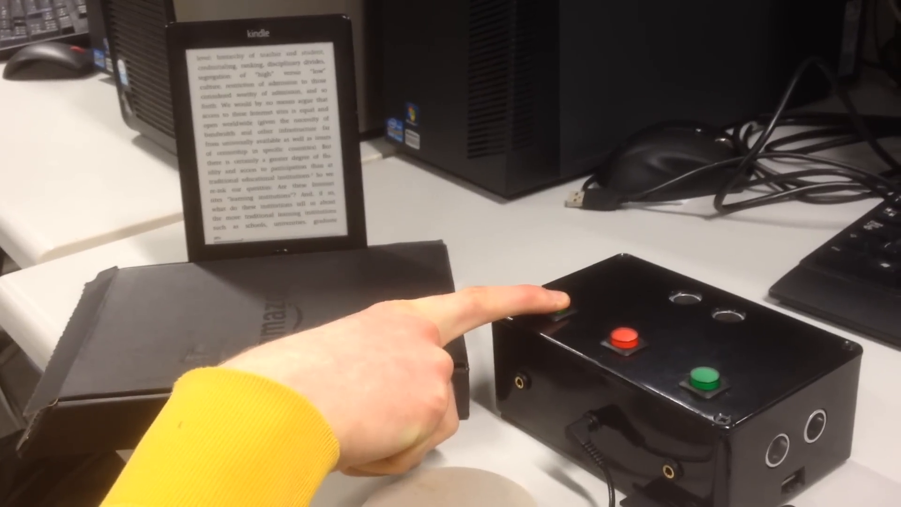